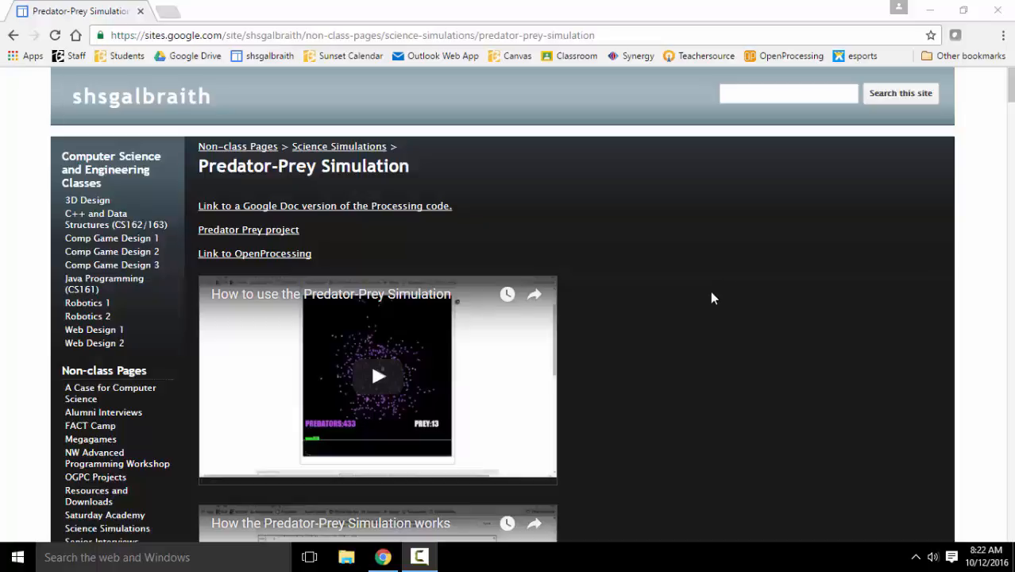
{"action": "mouse_move", "coordinate": [397, 82]}
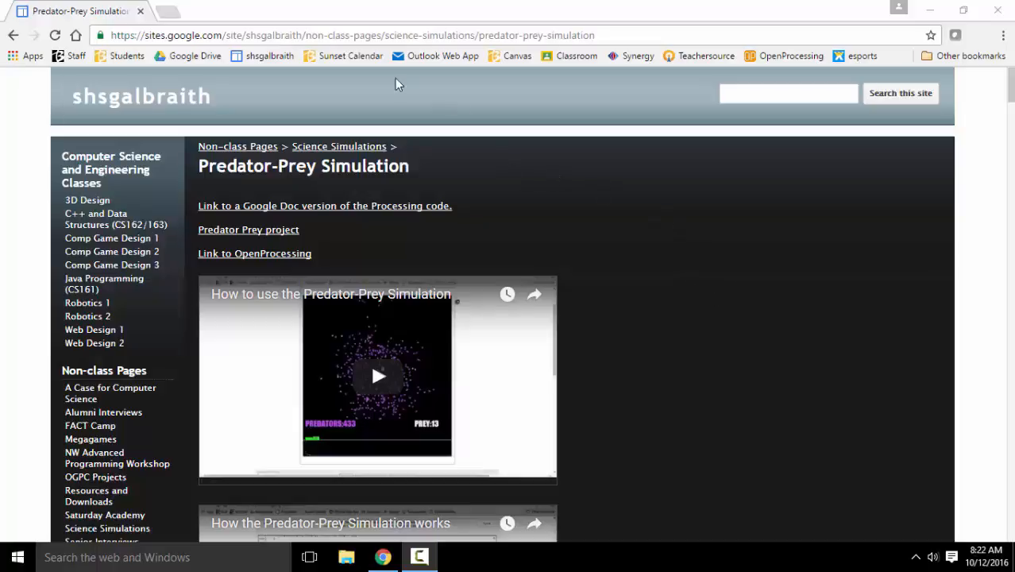
{"action": "mouse_move", "coordinate": [494, 265]}
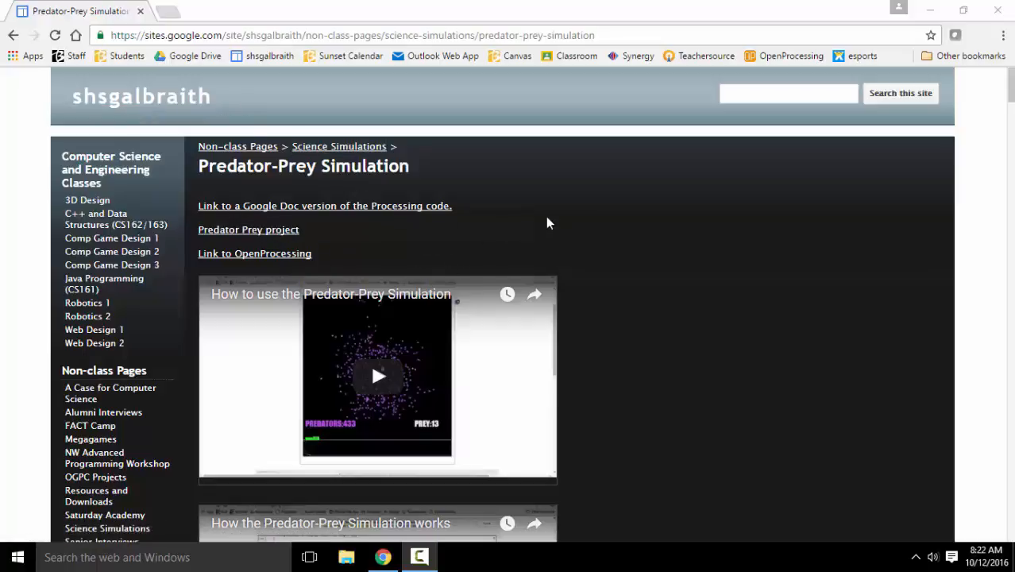
{"action": "mouse_move", "coordinate": [389, 193]}
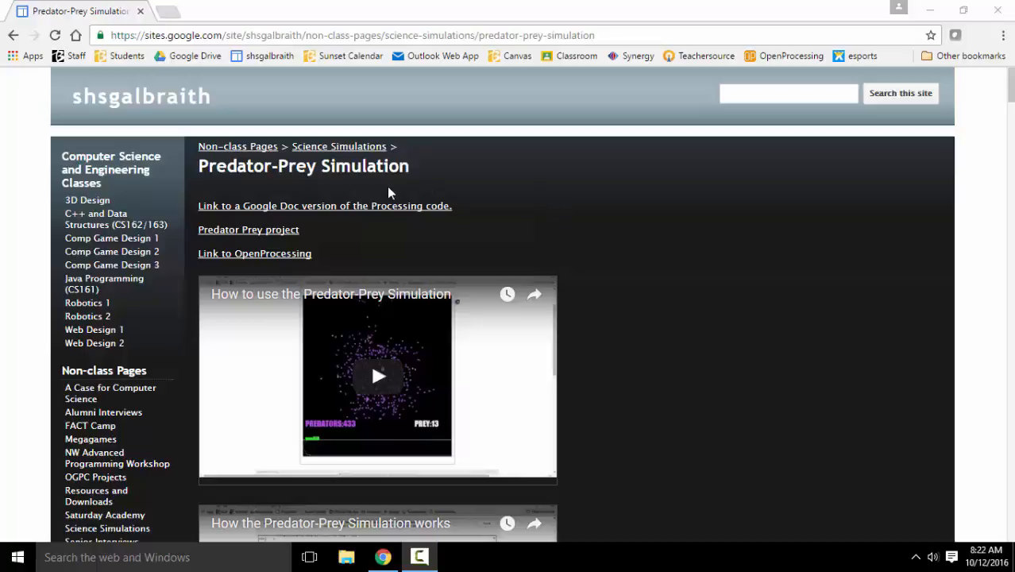
Step: Open the Predator-Prey Processing Sketch Google Doc and select all its code
{"action": "left_click", "coordinate": [248, 228]}
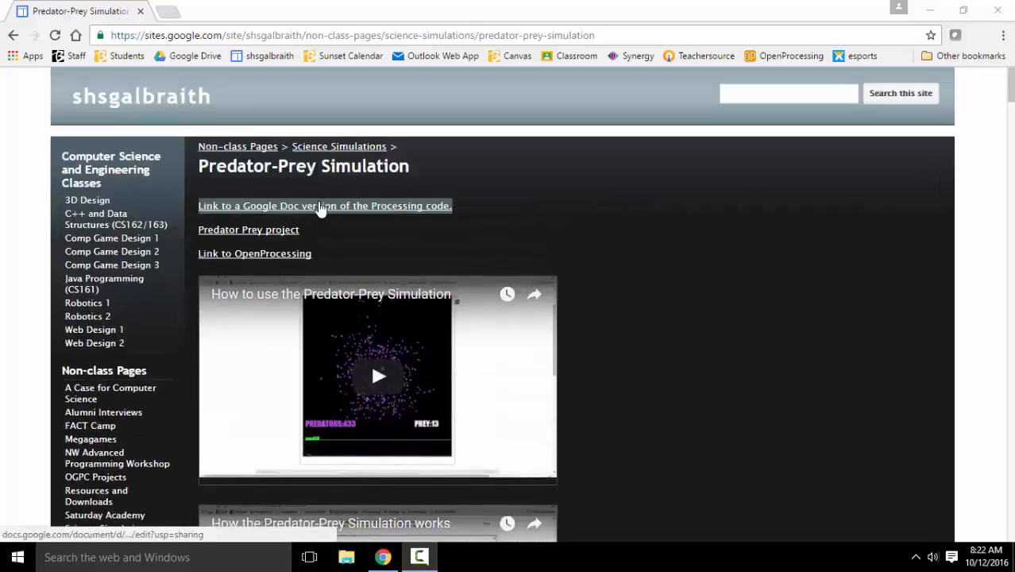
{"action": "left_click", "coordinate": [324, 206]}
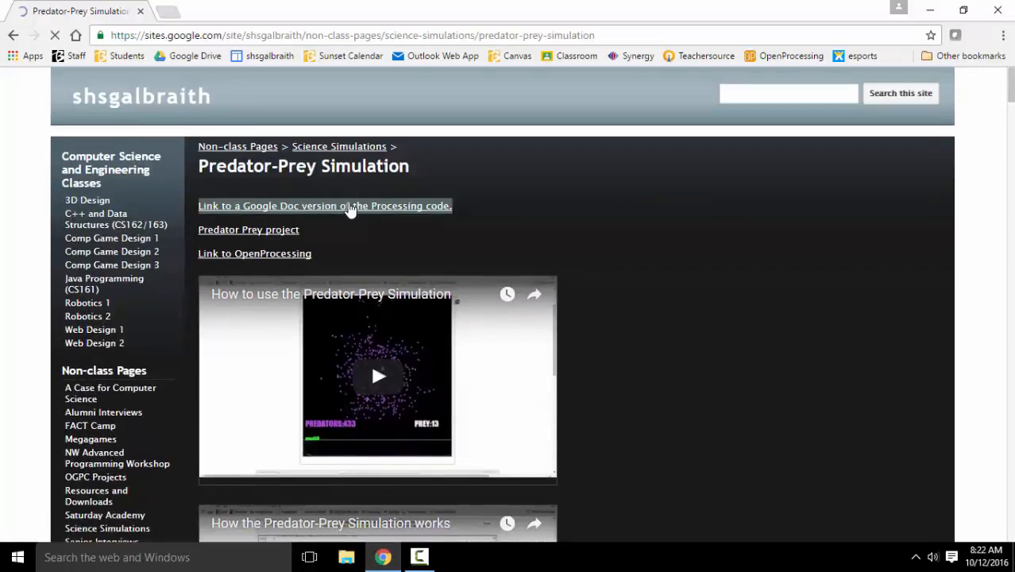
{"action": "left_click", "coordinate": [324, 206]}
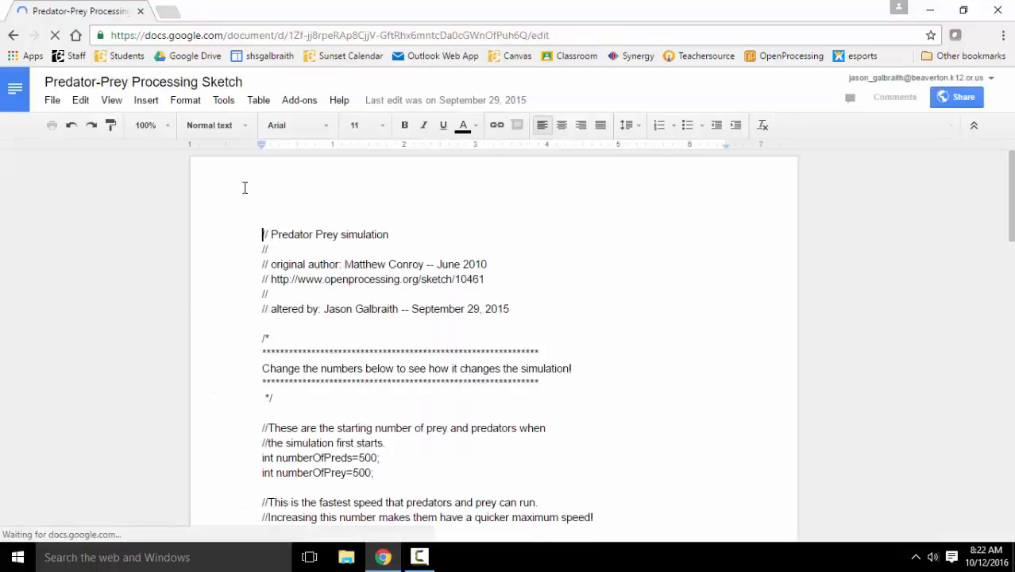
{"action": "key", "text": "ctrl+a"}
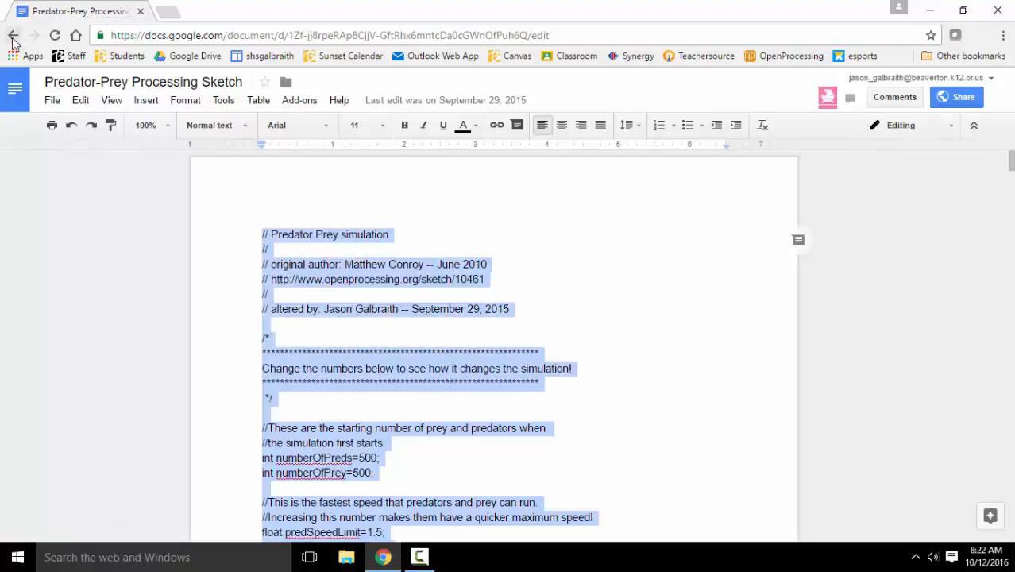
Step: Go back to the Google Sites Predator-Prey Simulation page
{"action": "left_click", "coordinate": [16, 34]}
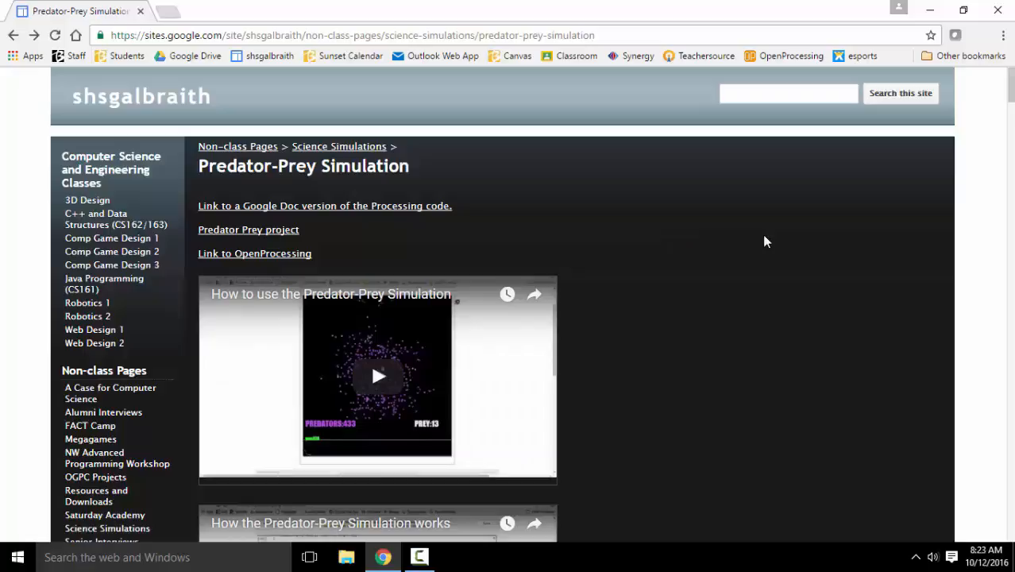
{"action": "mouse_move", "coordinate": [738, 253]}
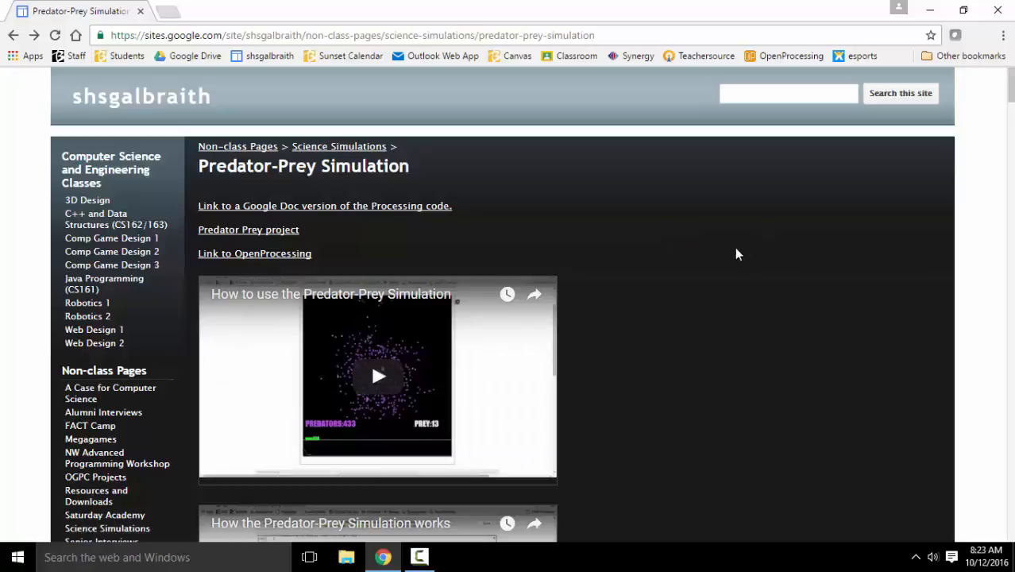
{"action": "mouse_move", "coordinate": [310, 256]}
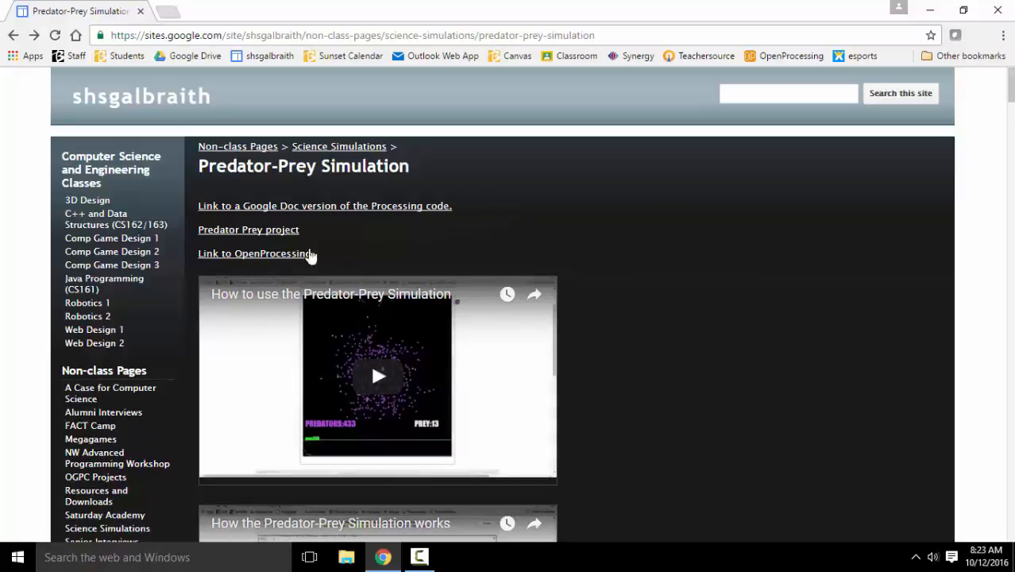
Step: Follow 'Link to OpenProcessing' to start a new sketch in the editor
{"action": "left_click", "coordinate": [253, 253]}
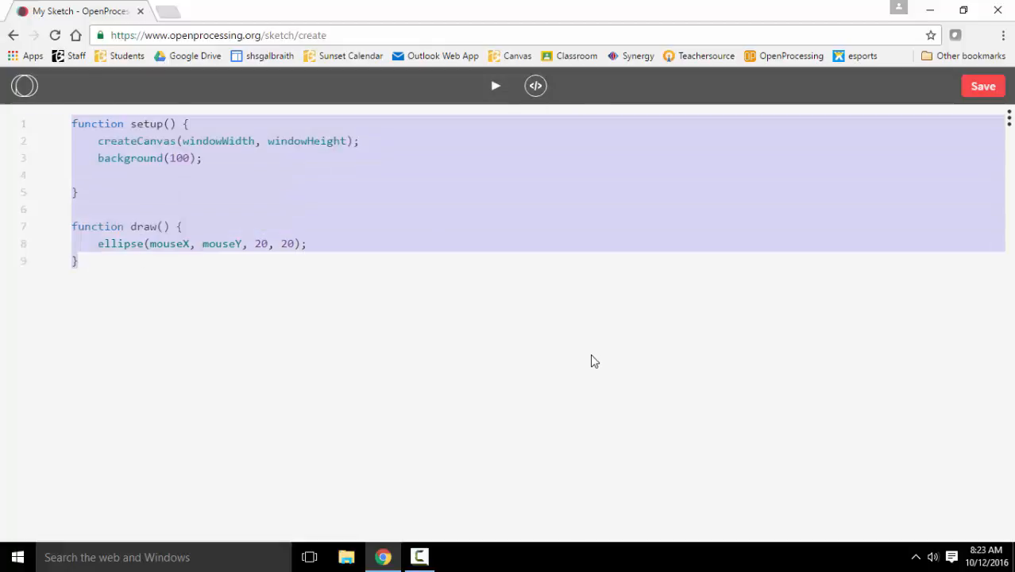
{"action": "mouse_move", "coordinate": [593, 365]}
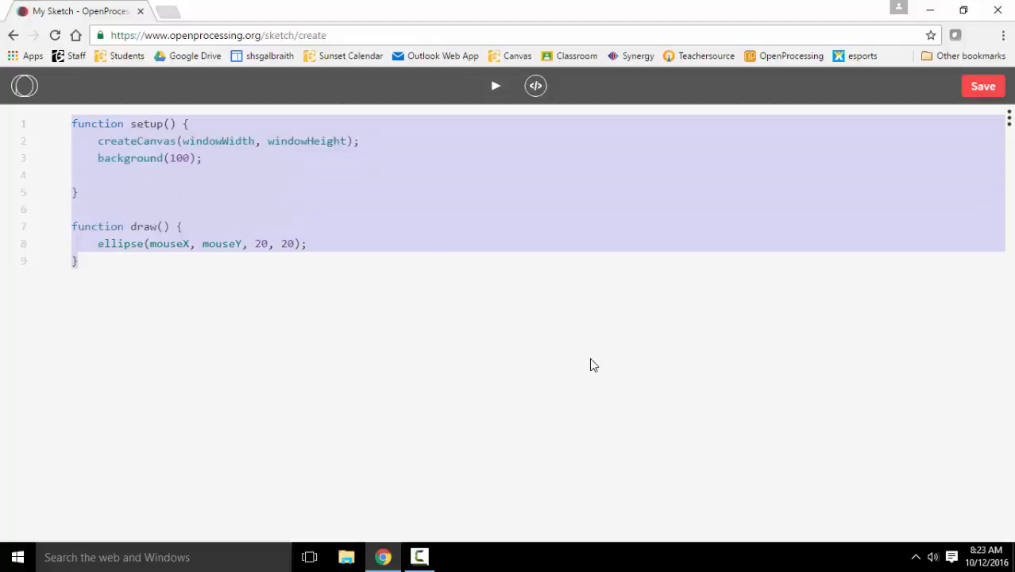
{"action": "scroll", "scroll_direction": "down", "scroll_amount": 3}
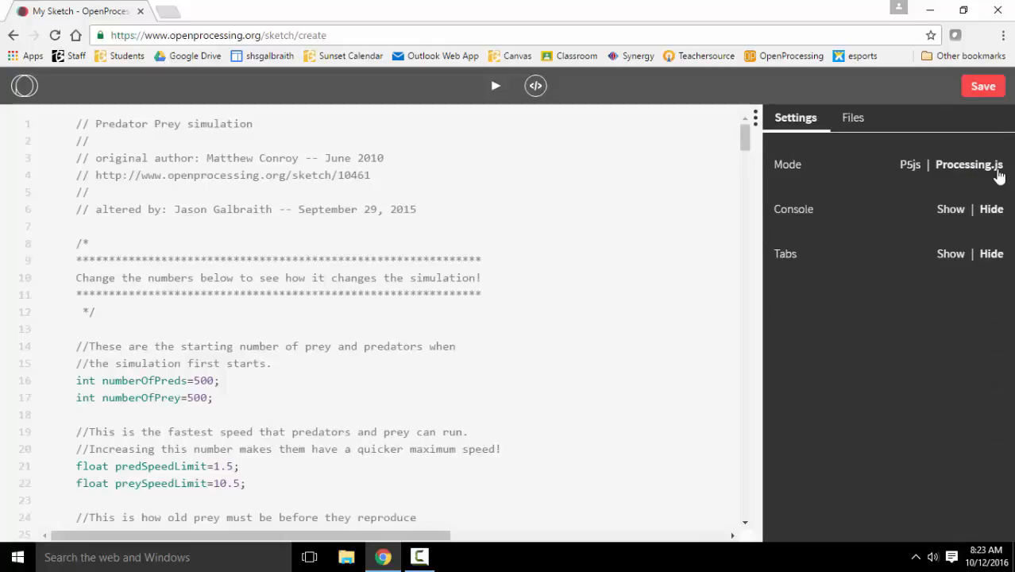
{"action": "mouse_move", "coordinate": [982, 178]}
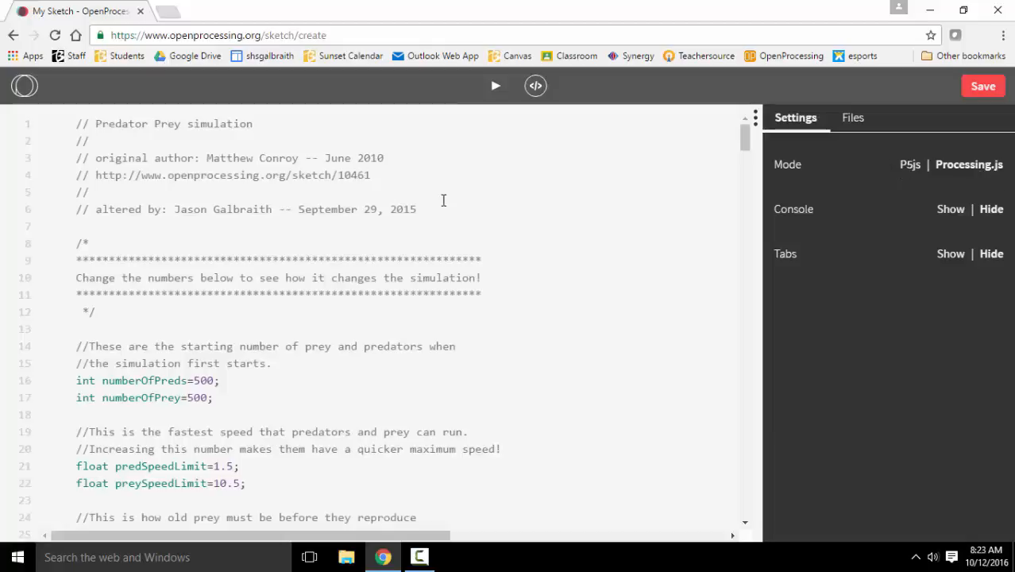
{"action": "mouse_move", "coordinate": [757, 121]}
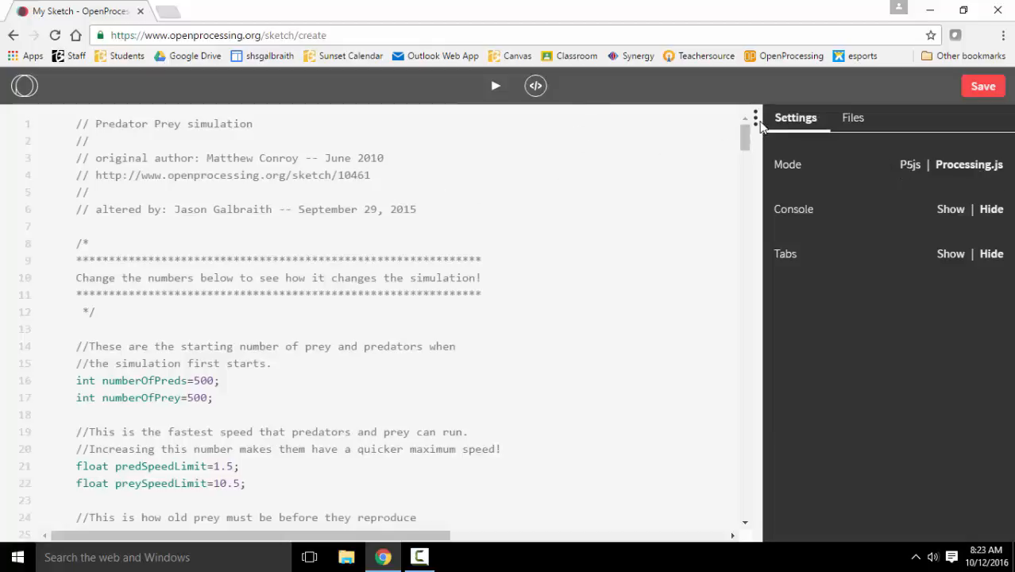
Step: Close the sketch settings panel with Processing.js mode applied
{"action": "left_click", "coordinate": [755, 117]}
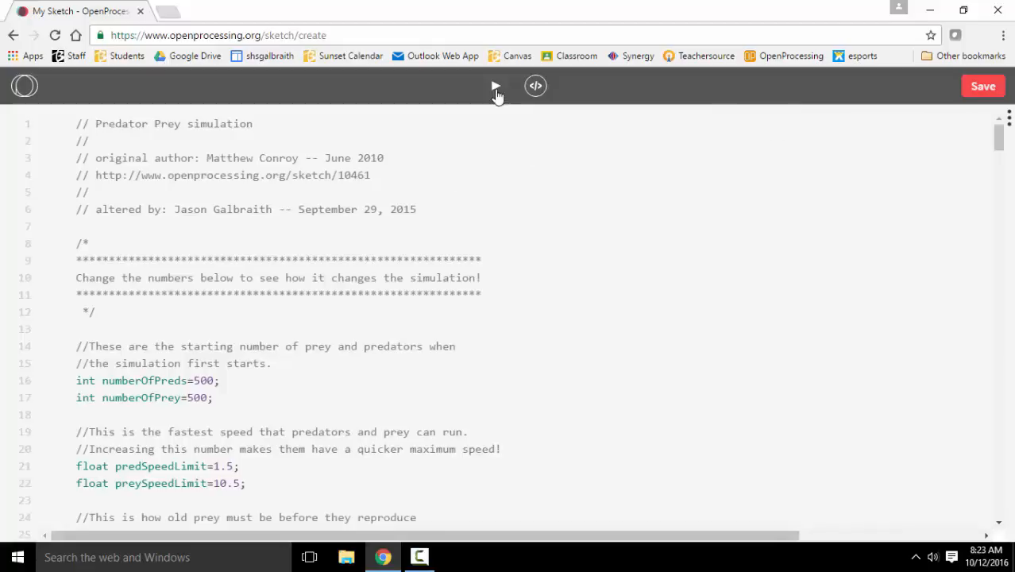
Step: Run the predator-prey sketch, watch the counts, then return to the code view
{"action": "left_click", "coordinate": [494, 85]}
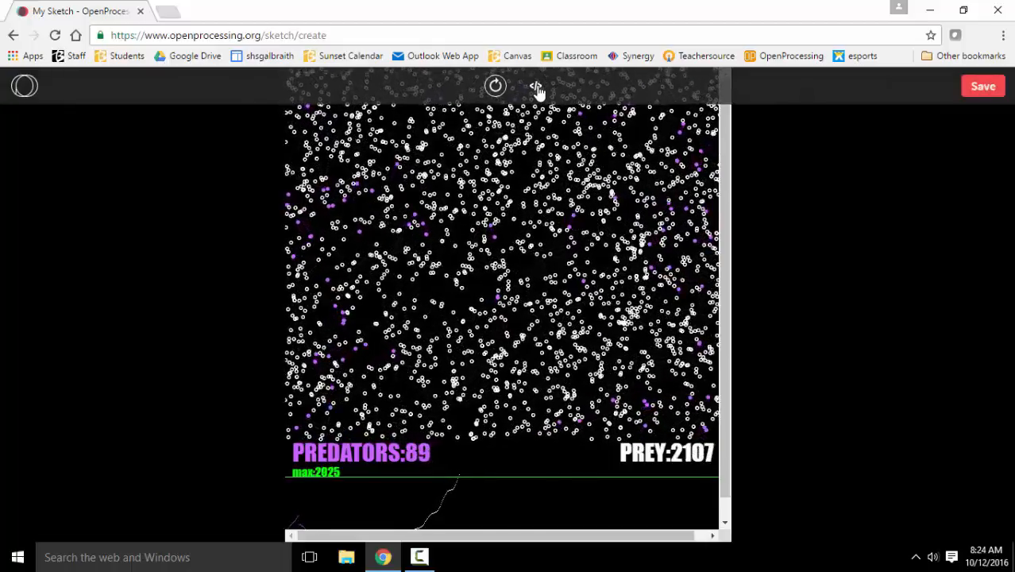
{"action": "left_click", "coordinate": [535, 87]}
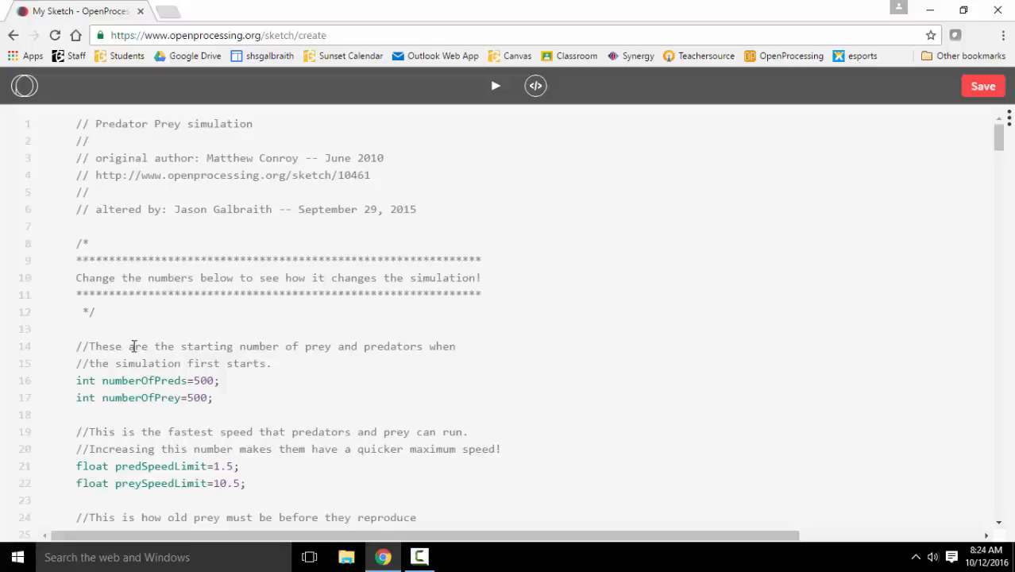
{"action": "mouse_move", "coordinate": [182, 388]}
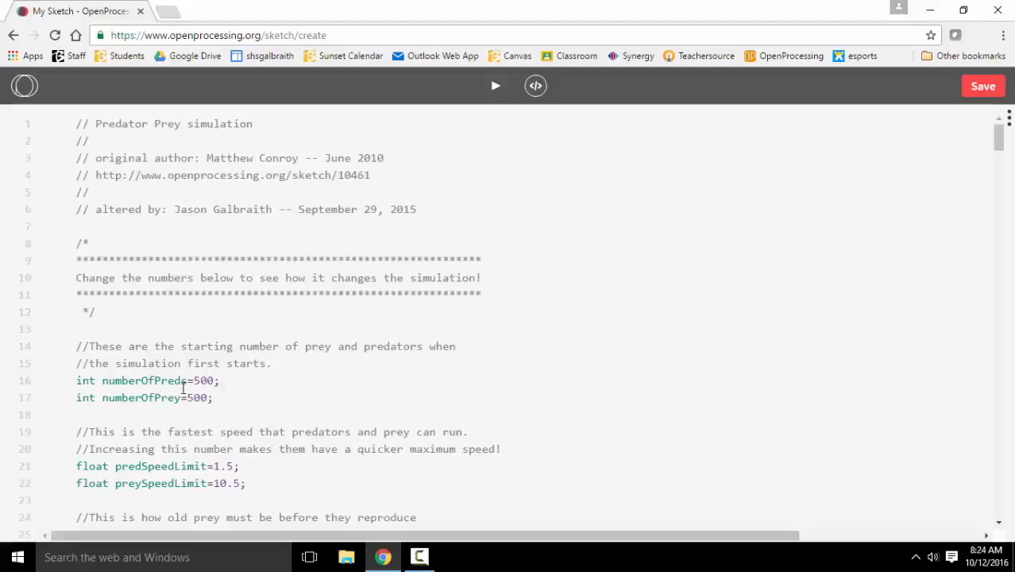
{"action": "scroll", "scroll_direction": "down", "scroll_amount": 3}
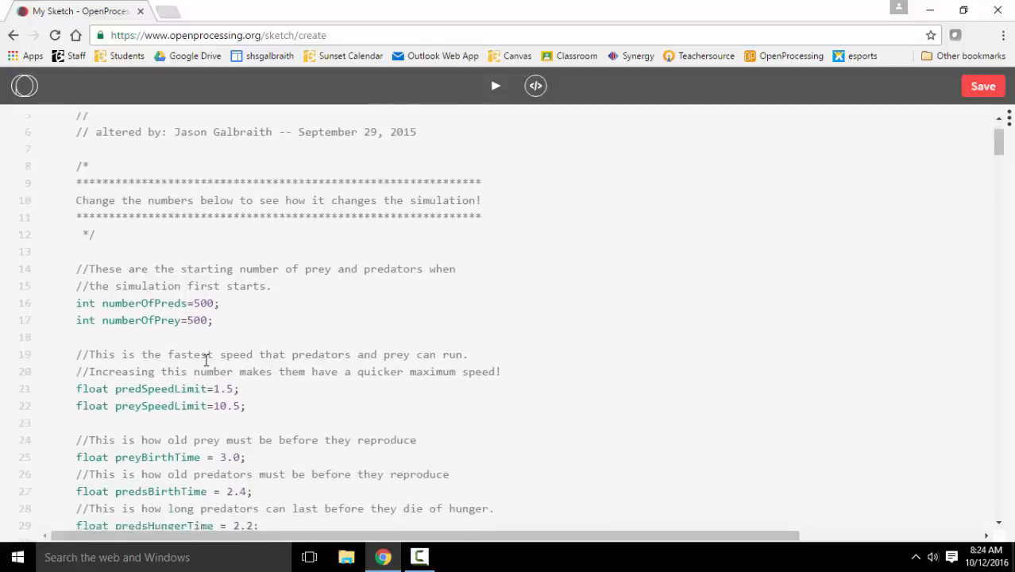
{"action": "scroll", "scroll_direction": "down", "scroll_amount": 3}
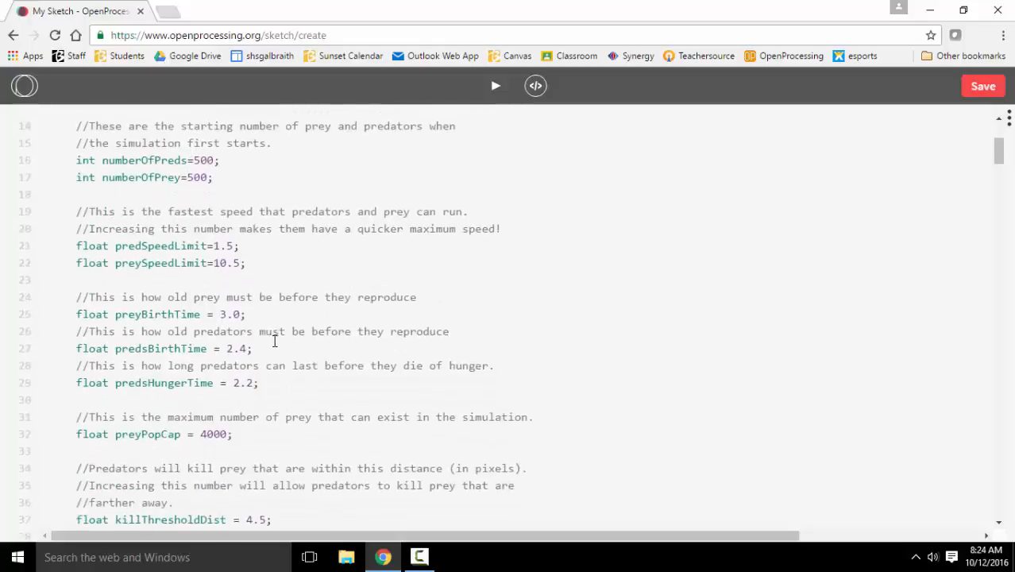
{"action": "scroll", "scroll_direction": "down", "scroll_amount": 3}
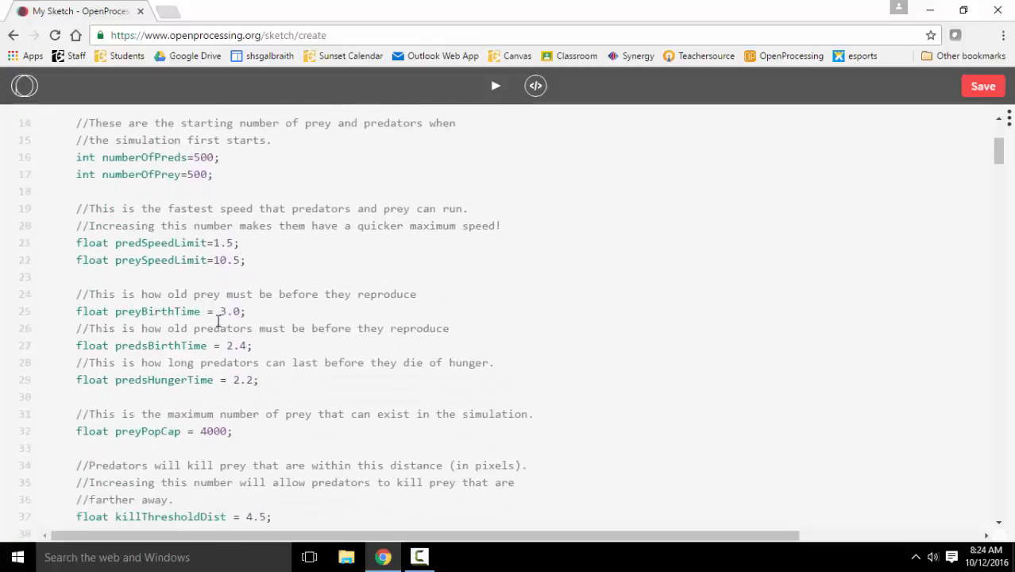
{"action": "mouse_move", "coordinate": [163, 312]}
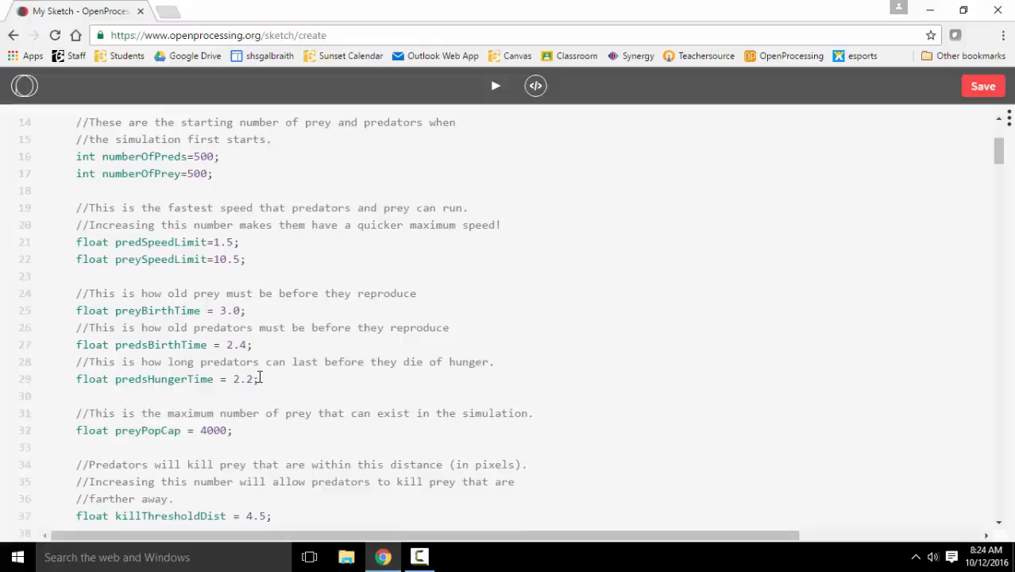
{"action": "scroll", "scroll_direction": "down", "scroll_amount": 3}
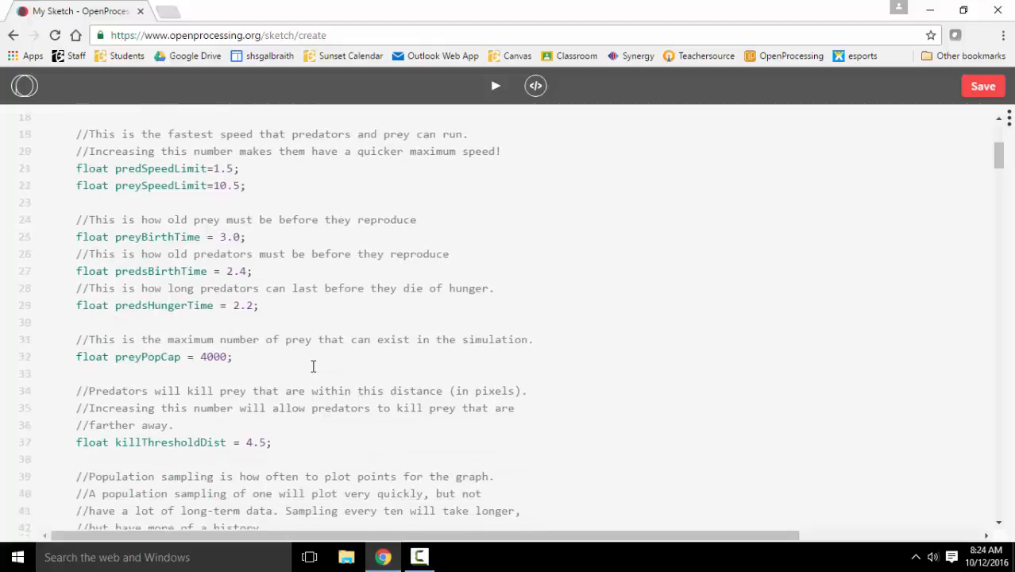
{"action": "scroll", "scroll_direction": "down", "scroll_amount": 3}
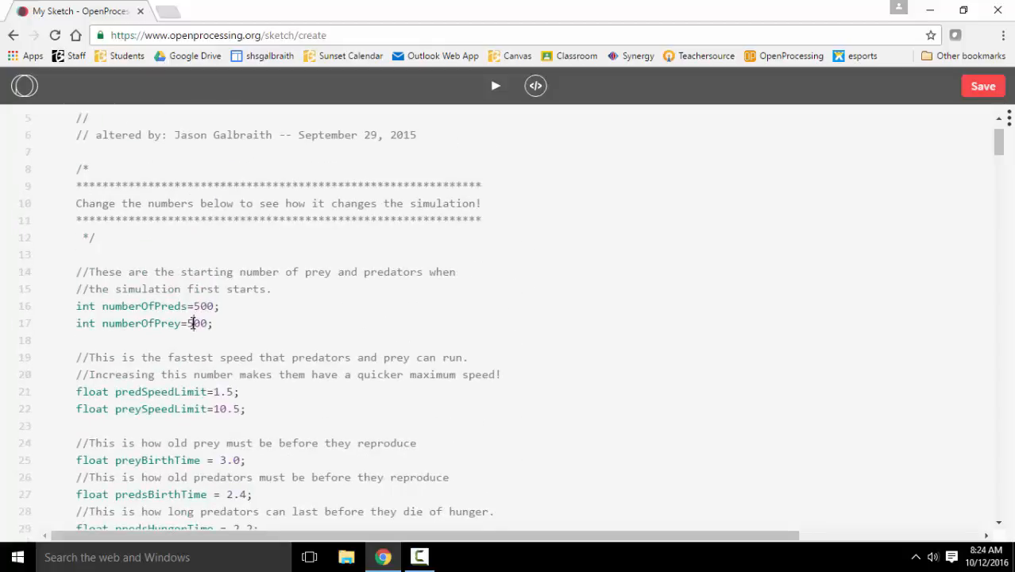
Step: Change numberOfPrey from 500 to 4000 and rerun the simulation
{"action": "type", "text": "4000"}
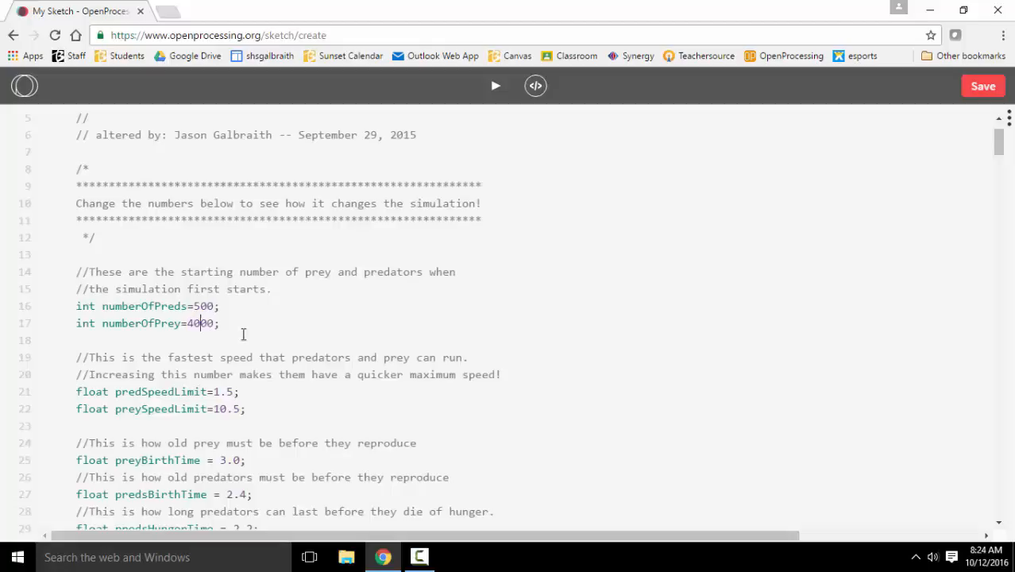
{"action": "left_click", "coordinate": [495, 85]}
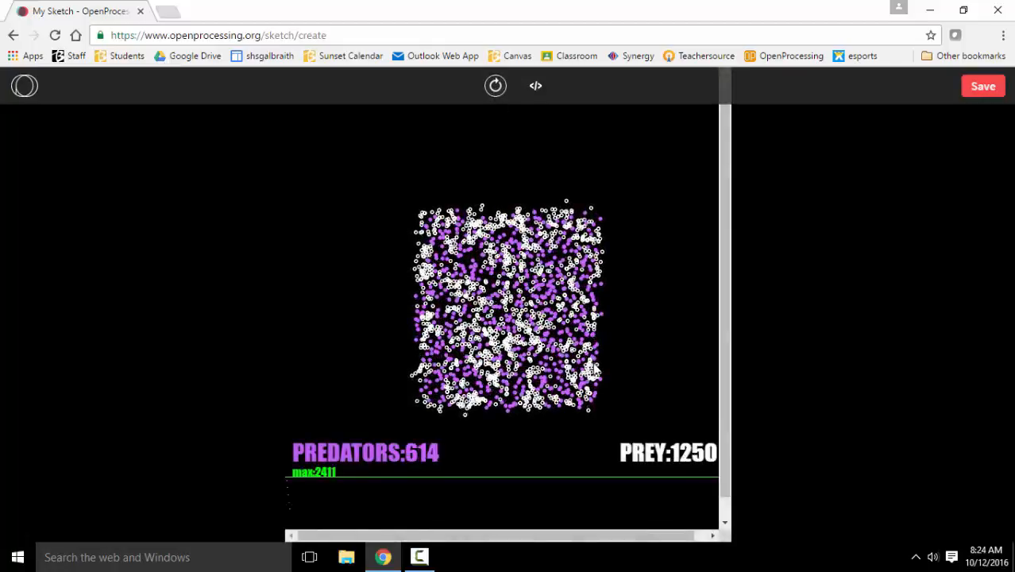